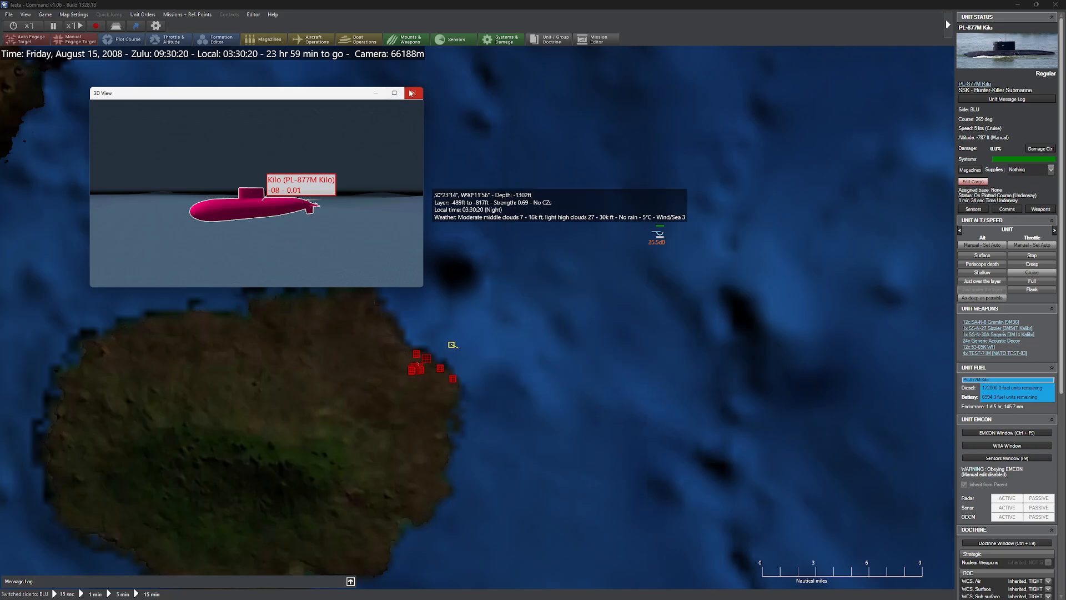
Close the 3D View and select the PL-877M Kilo submarine to show its weapons.
click(410, 92)
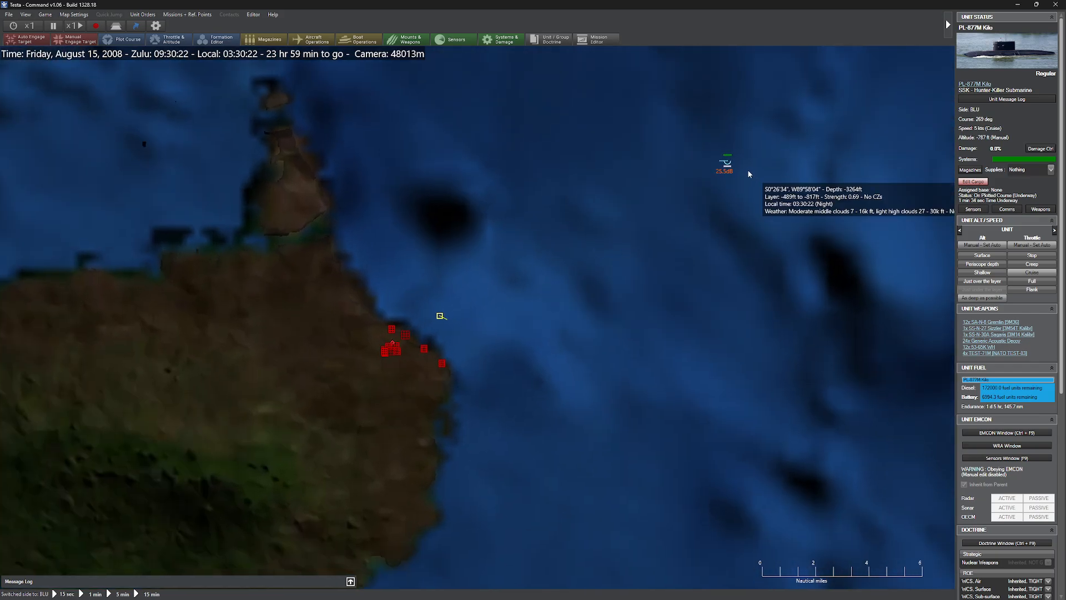
click(725, 162)
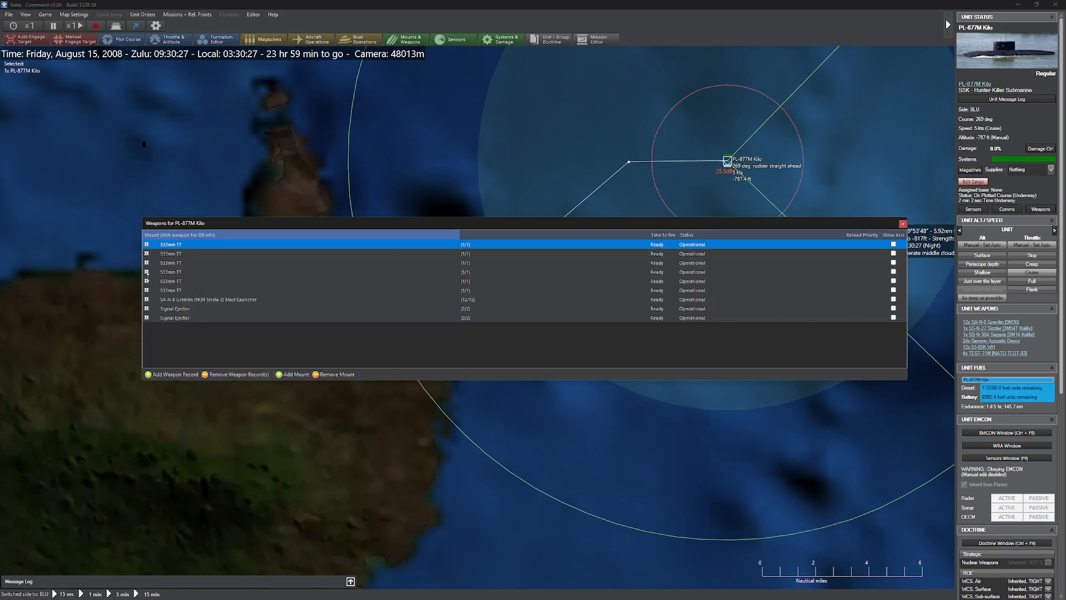
Expand the 533mm TT rows to reveal the loaded Sizzler and Sagaris missiles, then close the list.
click(145, 281)
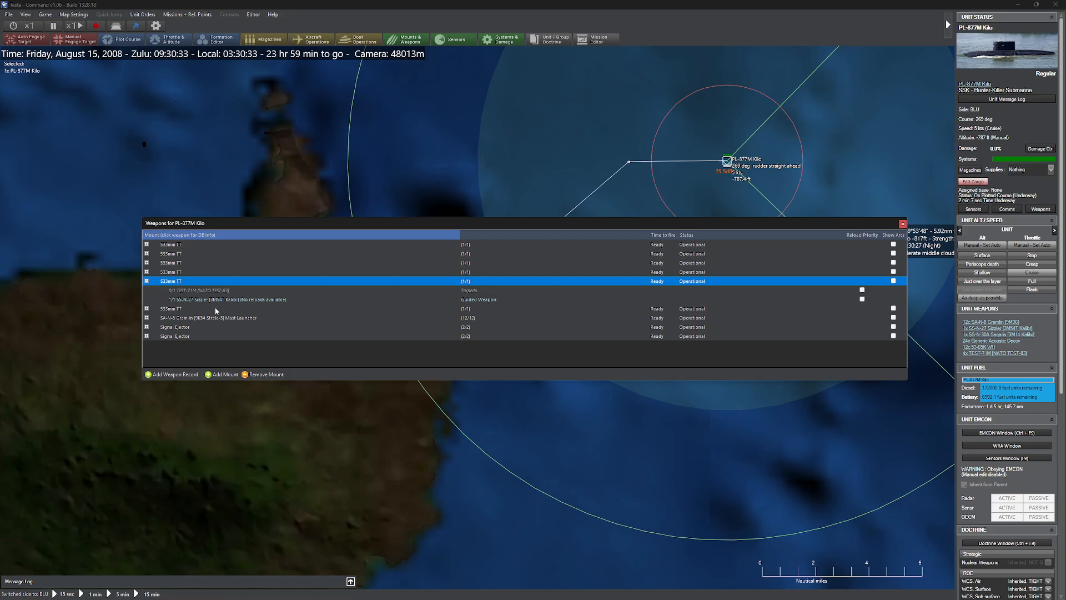
click(146, 309)
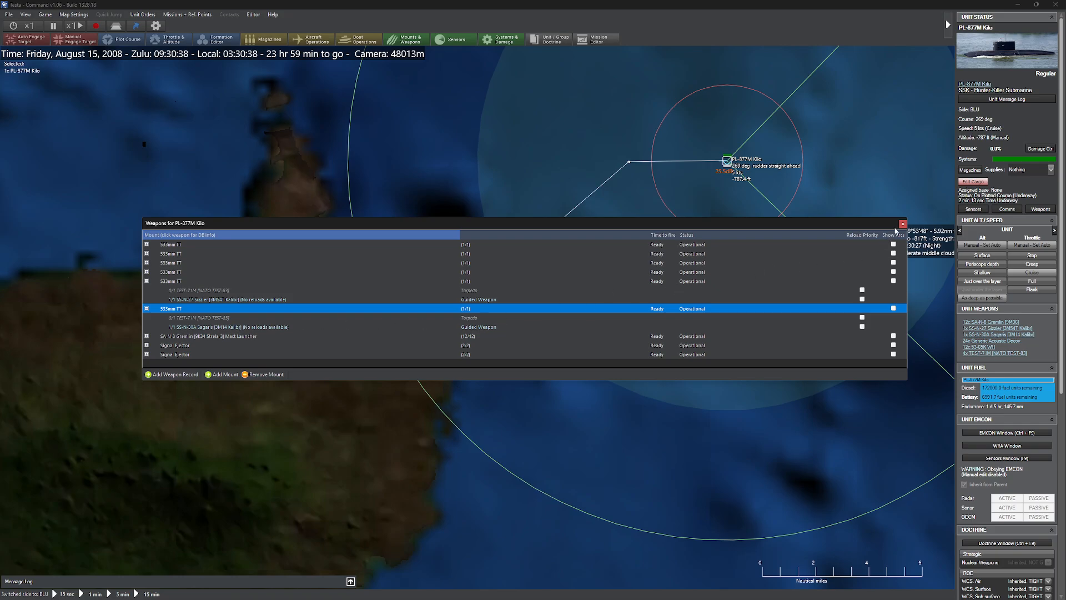
click(902, 223)
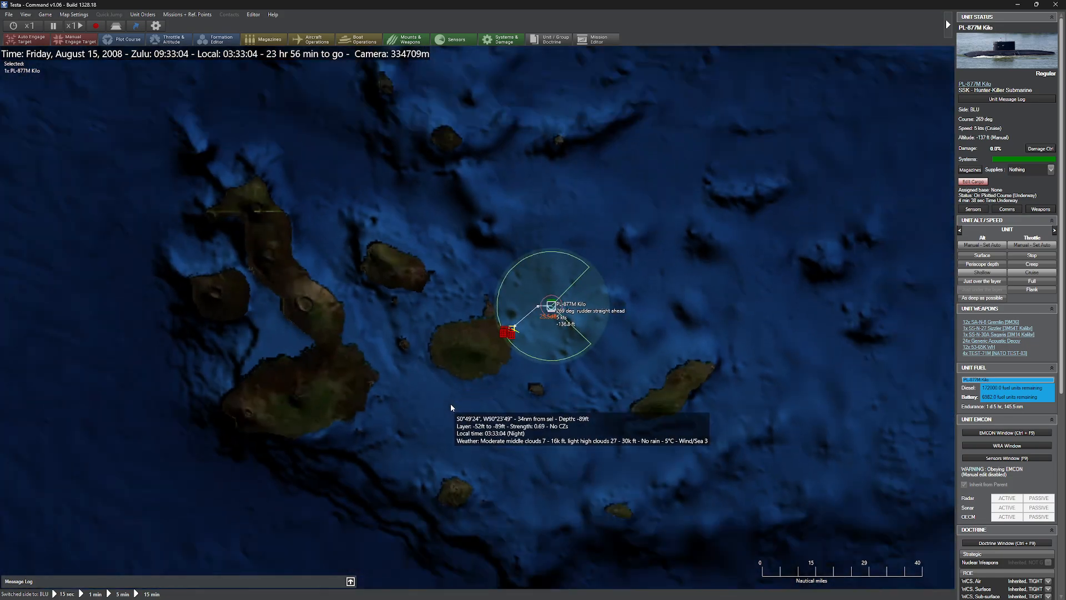
scroll(down, 3)
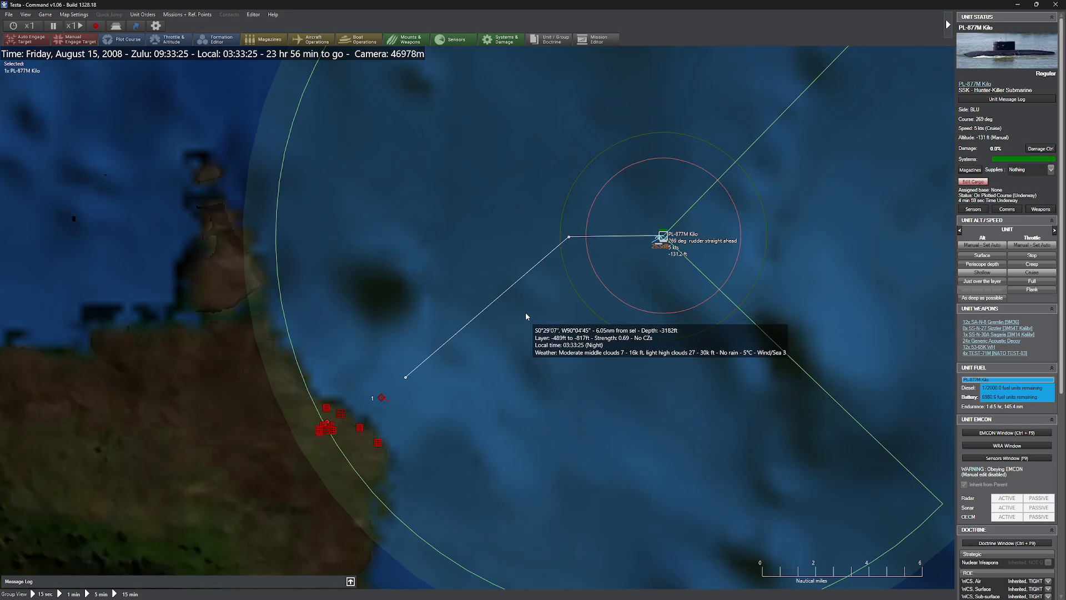
Switch to the Red side via the Editor menu and zoom around the Neustrashimy frigate's AOR.
click(253, 14)
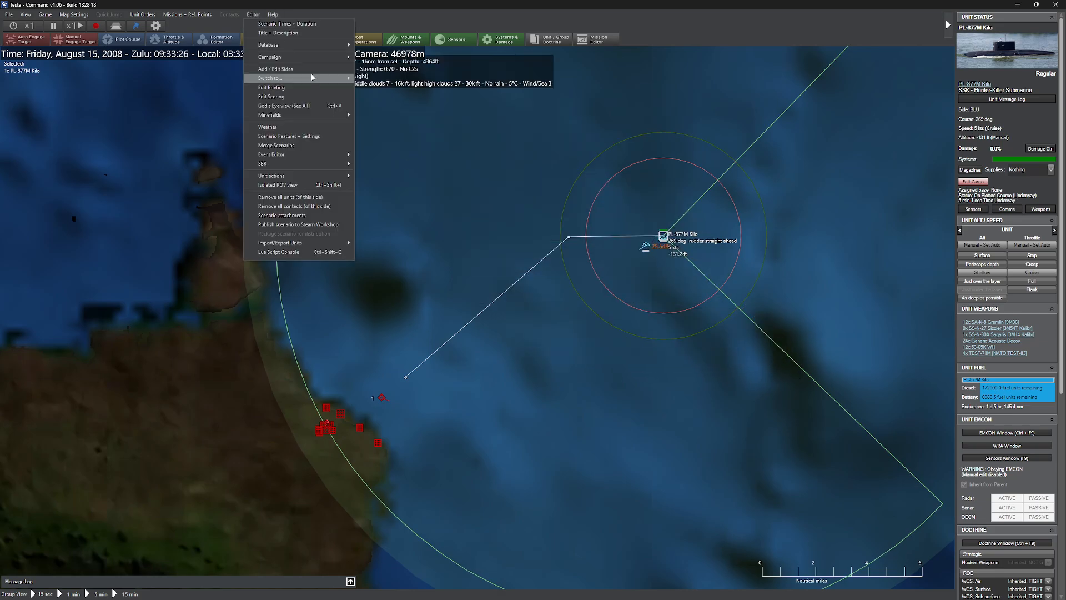
click(270, 78)
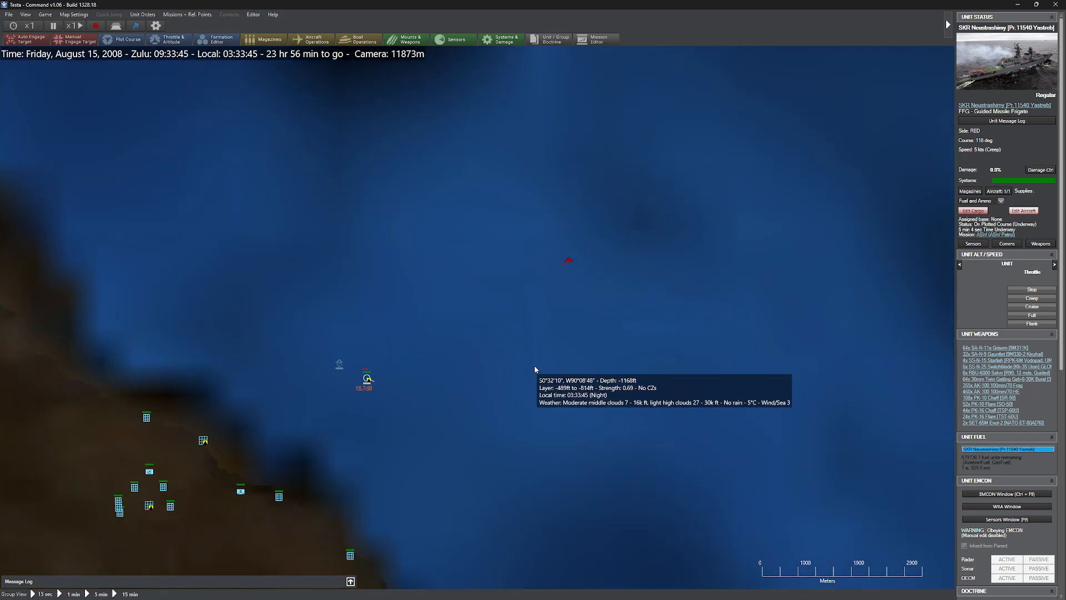
mouse_move(473, 315)
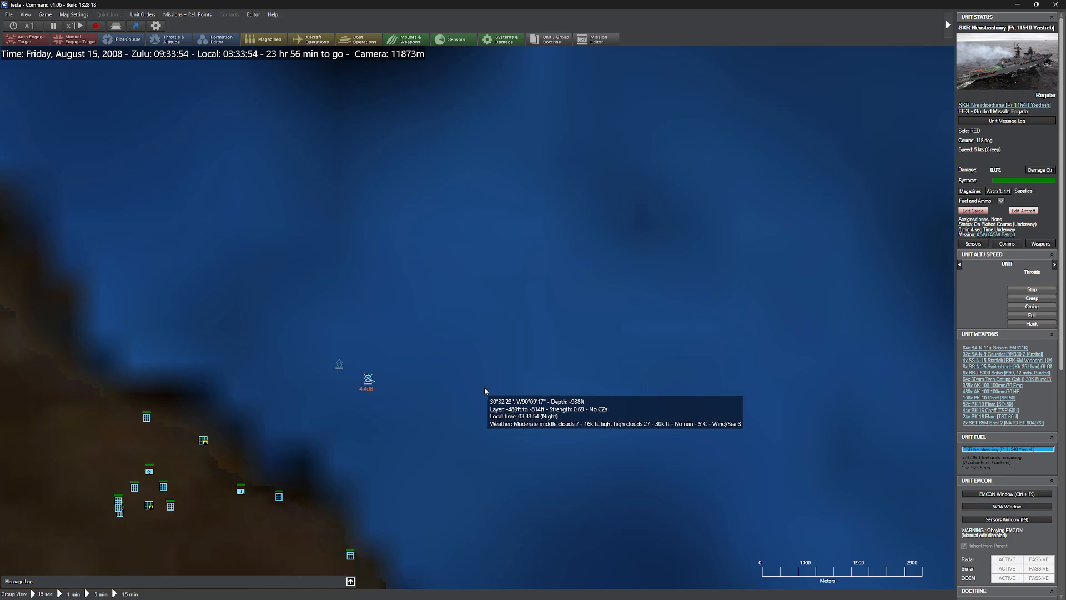
scroll(down, 3)
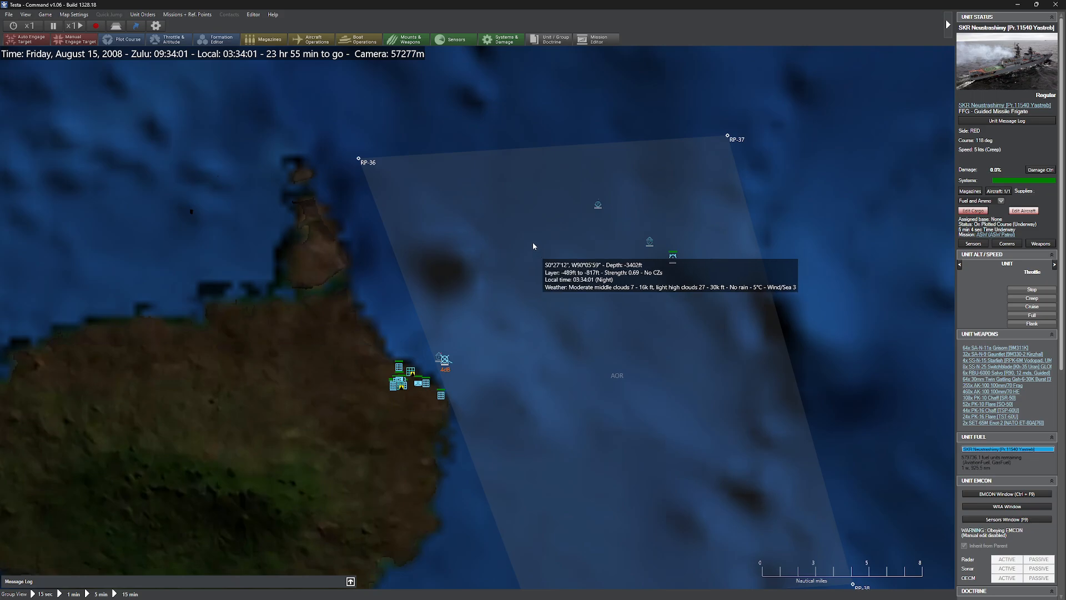
Switch sides back to BLU and enter the scenario with the Kilo submarine.
click(8, 14)
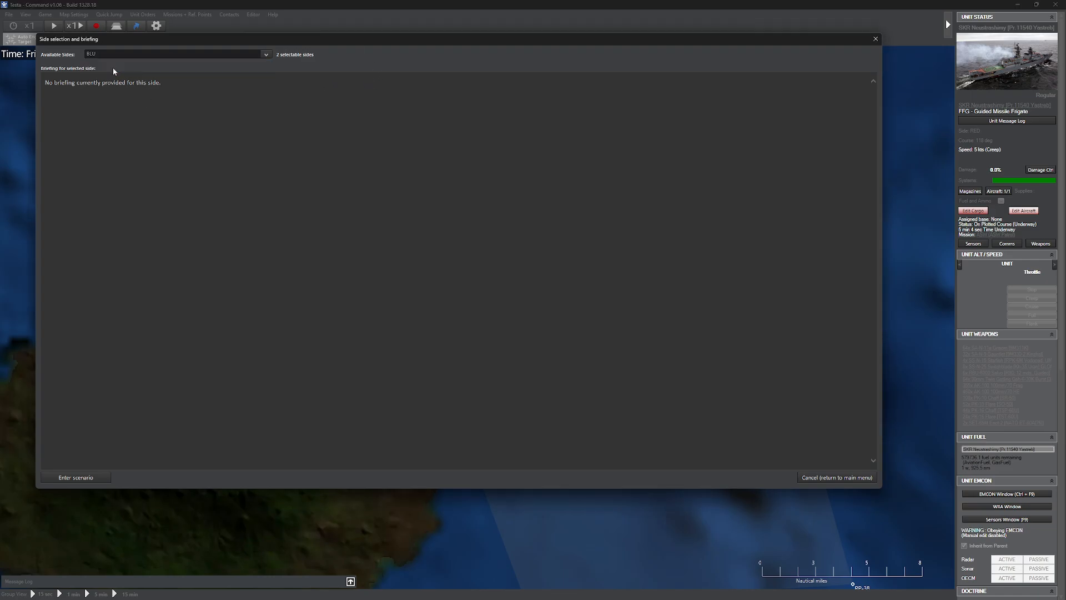
click(74, 476)
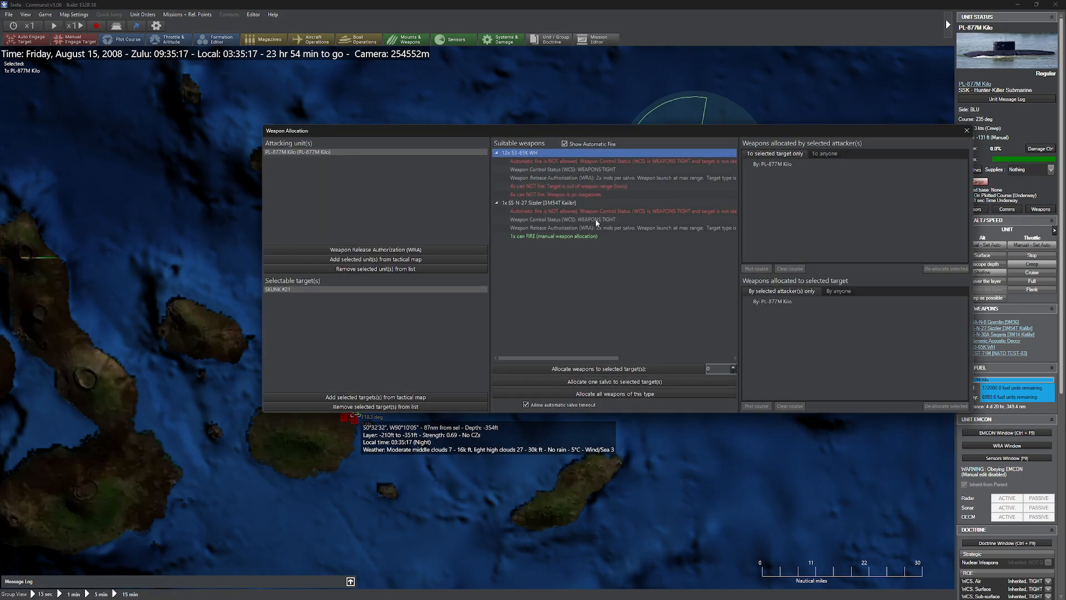
Allocate an SS-N-27 Sizzler salvo to contact SKUNK #21 and watch the missile fly.
click(965, 131)
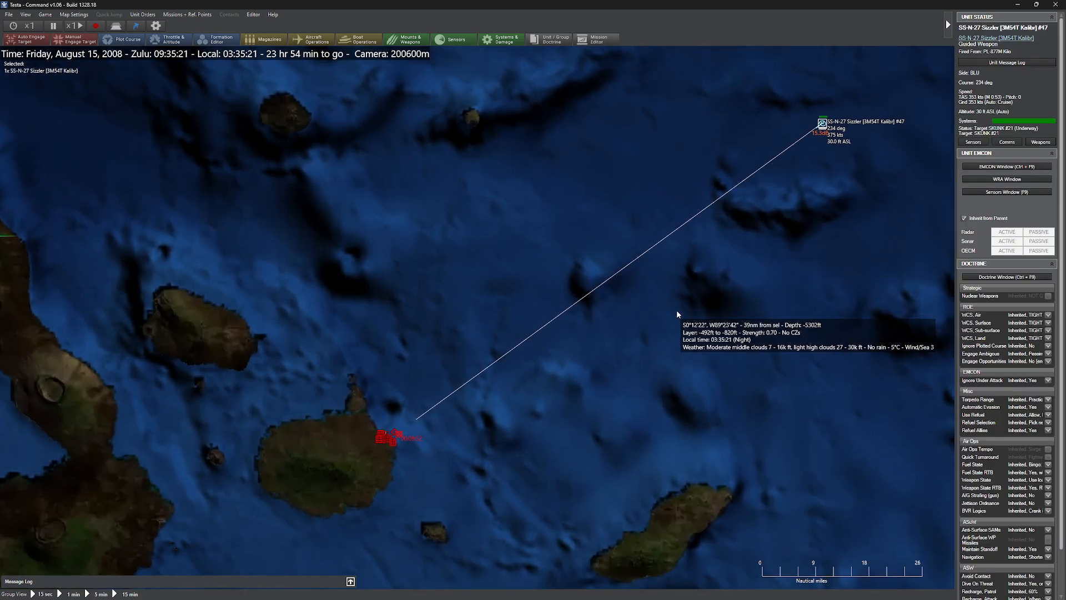
click(31, 25)
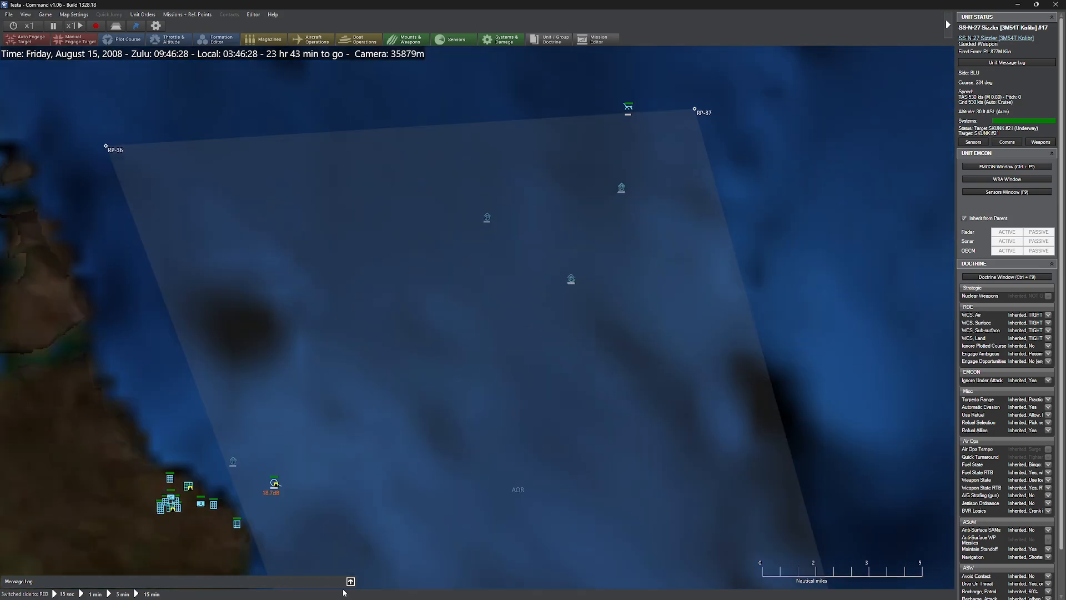
click(349, 581)
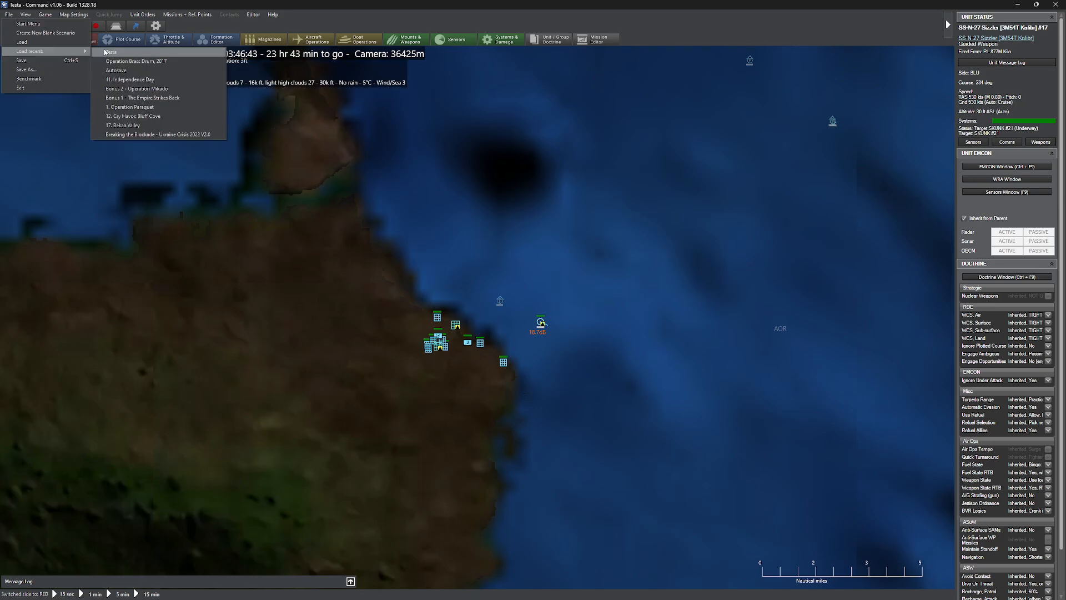
Reload the recent Testa scenario from its start and enter it.
click(110, 52)
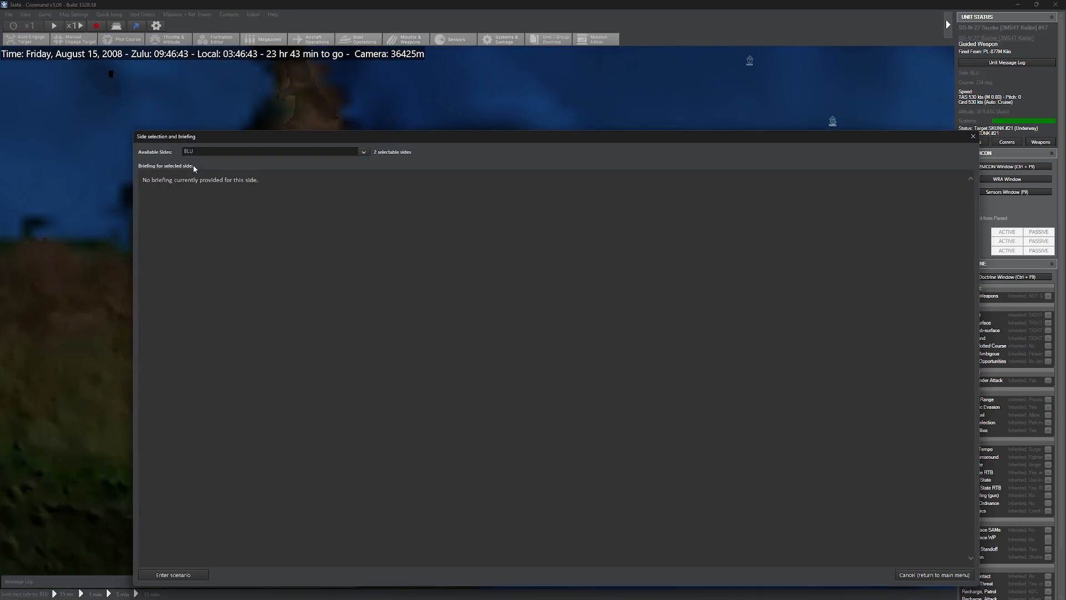
click(173, 574)
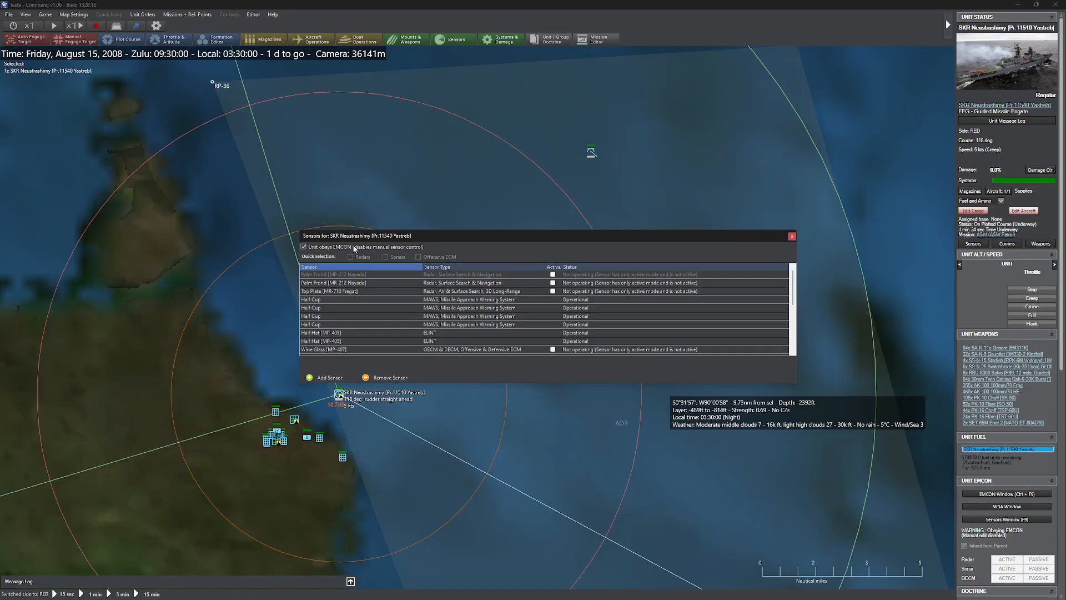
Switch the Neustrashimy's radars to active instead of EMCON and close its sensor list.
click(350, 257)
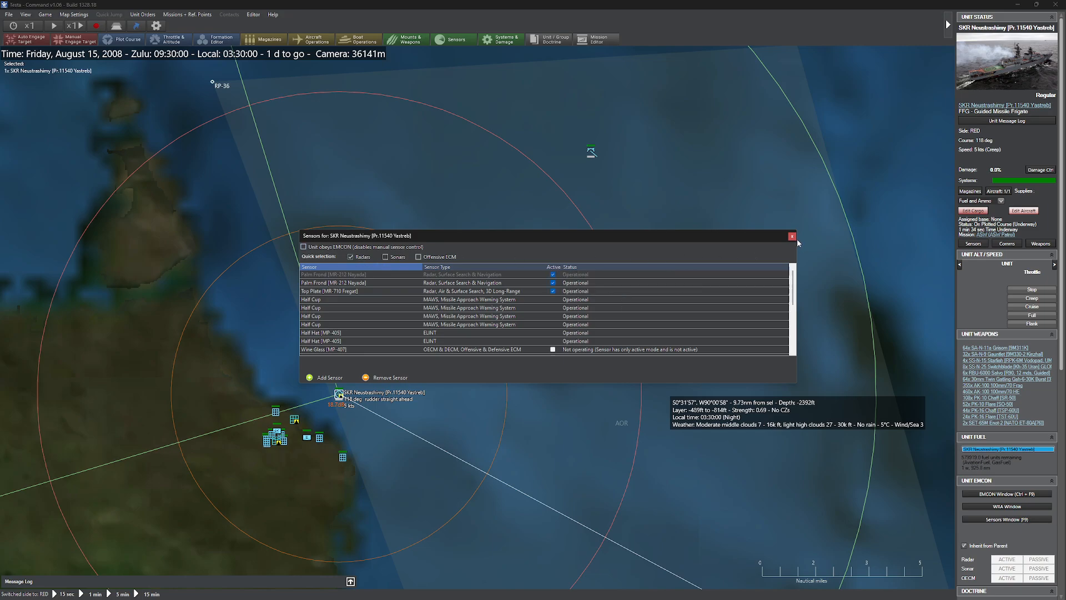
click(253, 14)
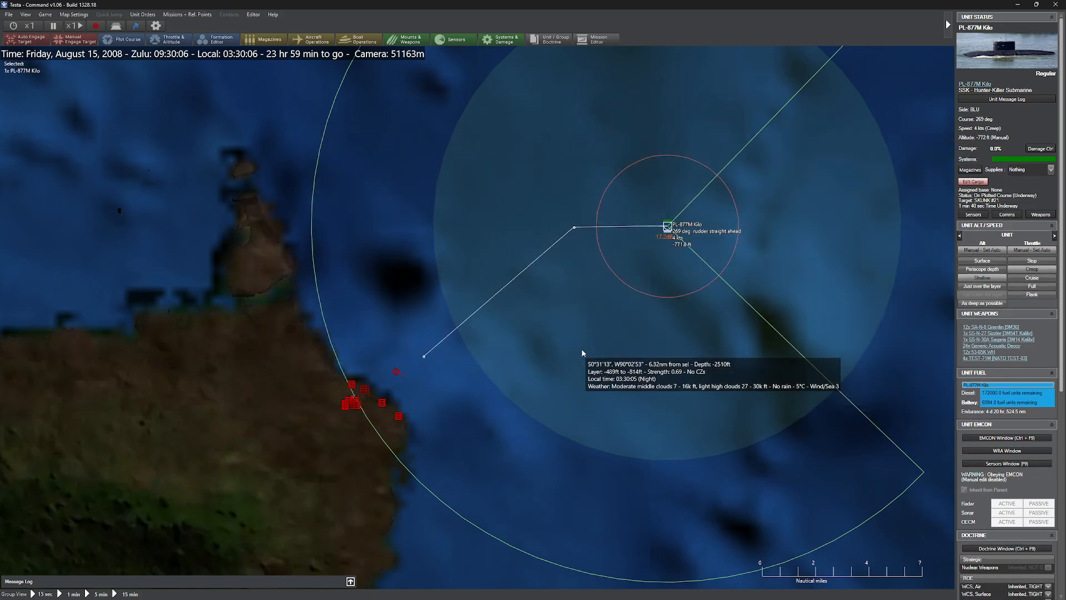
Switch to RED and watch the Kilo submarine near the coastline as time runs.
click(31, 25)
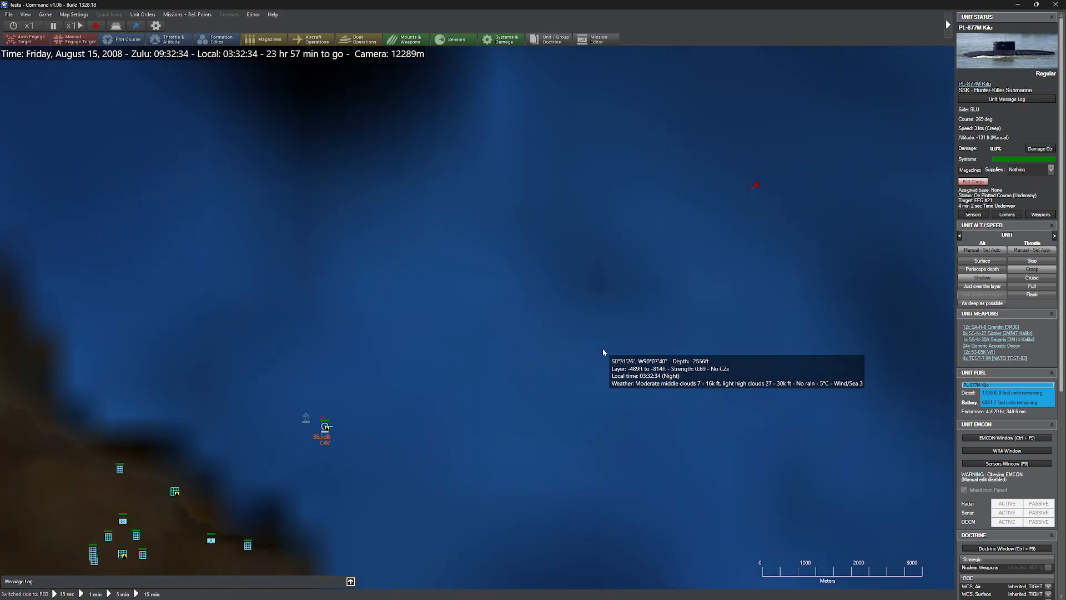
Select the frigate SKR Neustrashimy on the map to show its Unit Status panel.
click(325, 426)
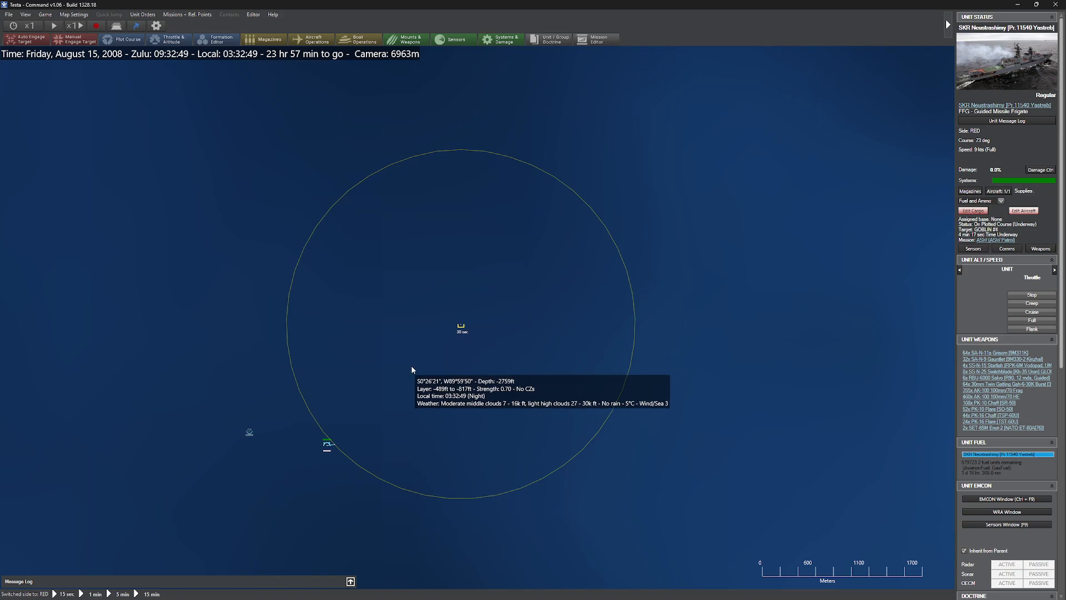
mouse_move(419, 374)
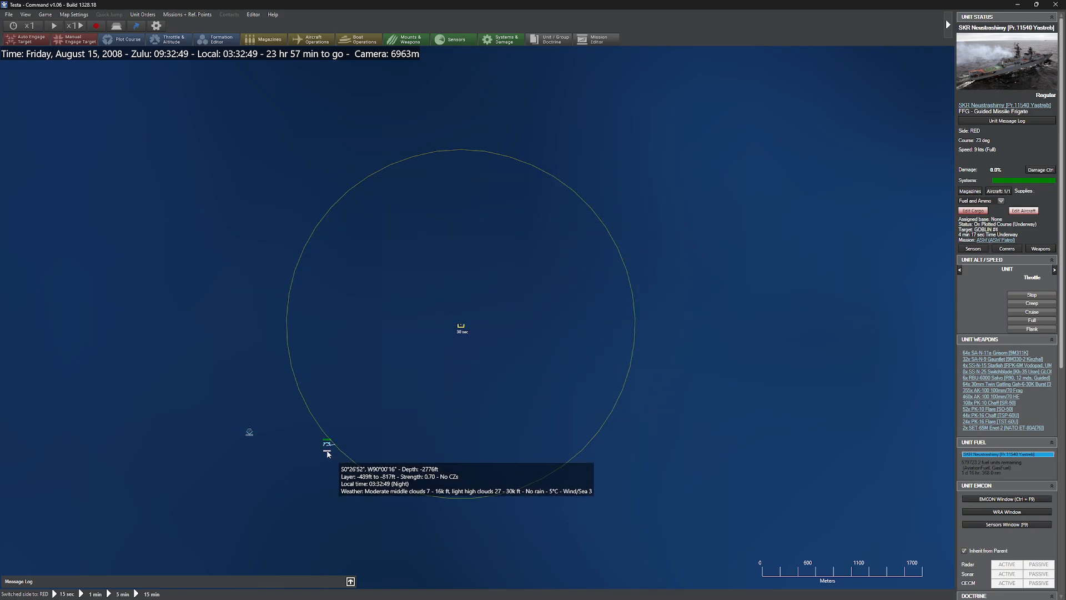
Select the Ka-25 helicopter SHAM #1, inspect contact GOBLIN #4 and show its Sensors window.
click(326, 444)
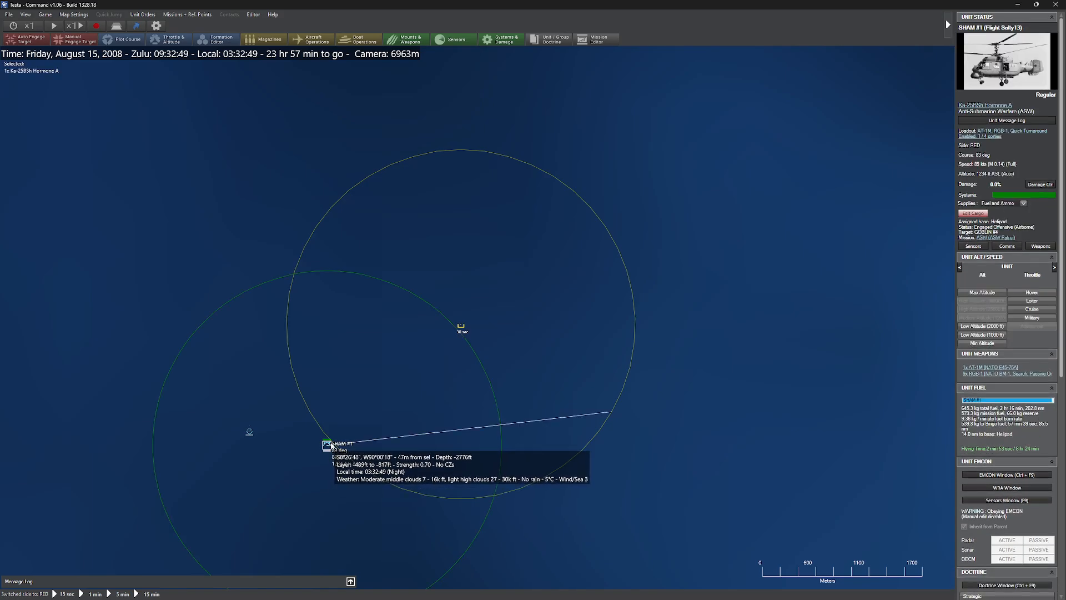
scroll(down, 3)
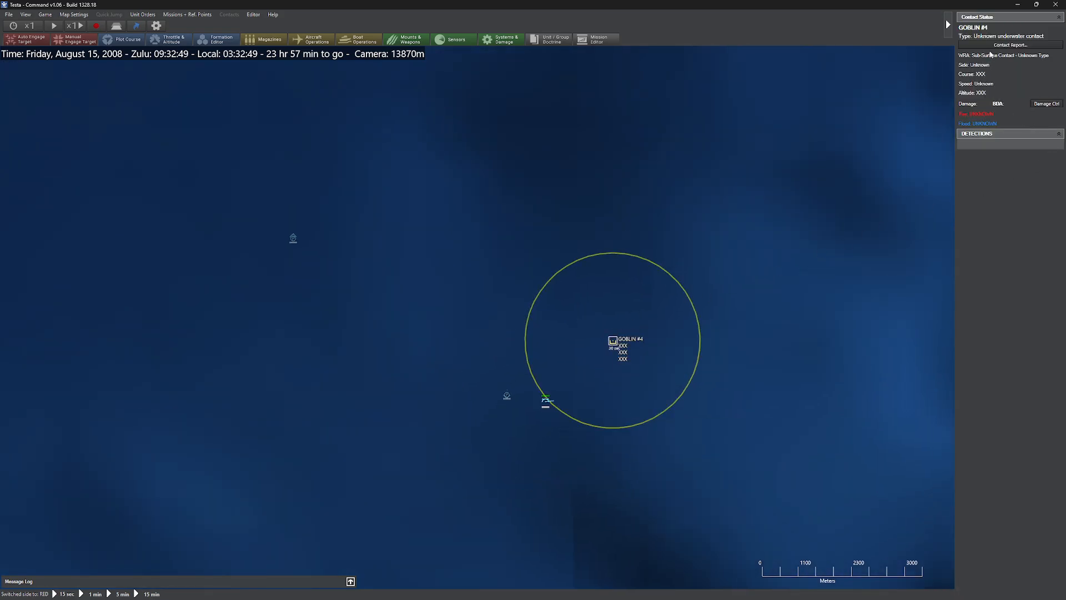
mouse_move(583, 397)
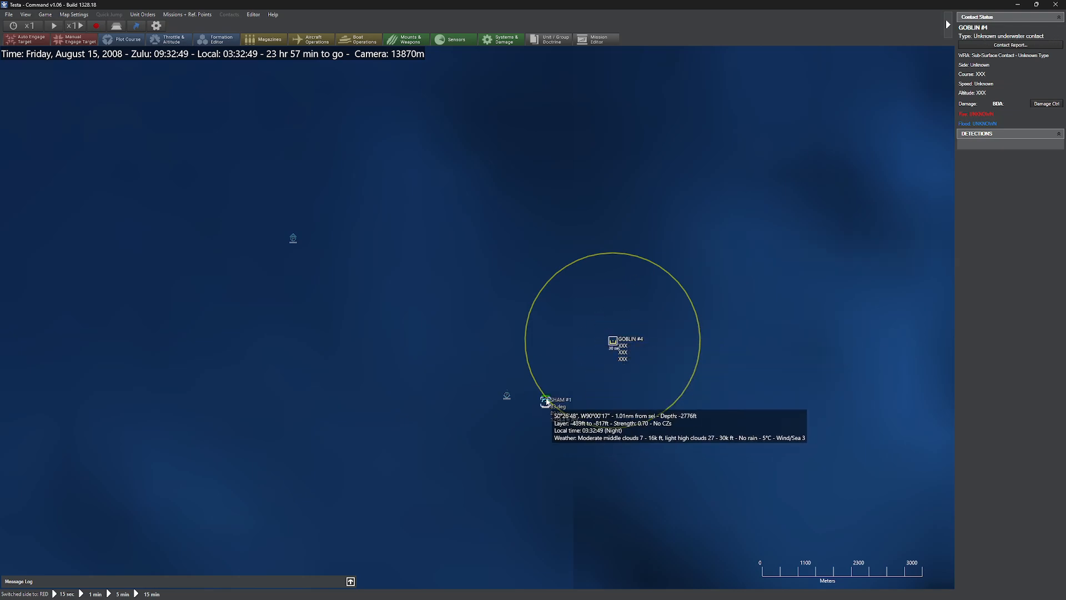
scroll(down, 3)
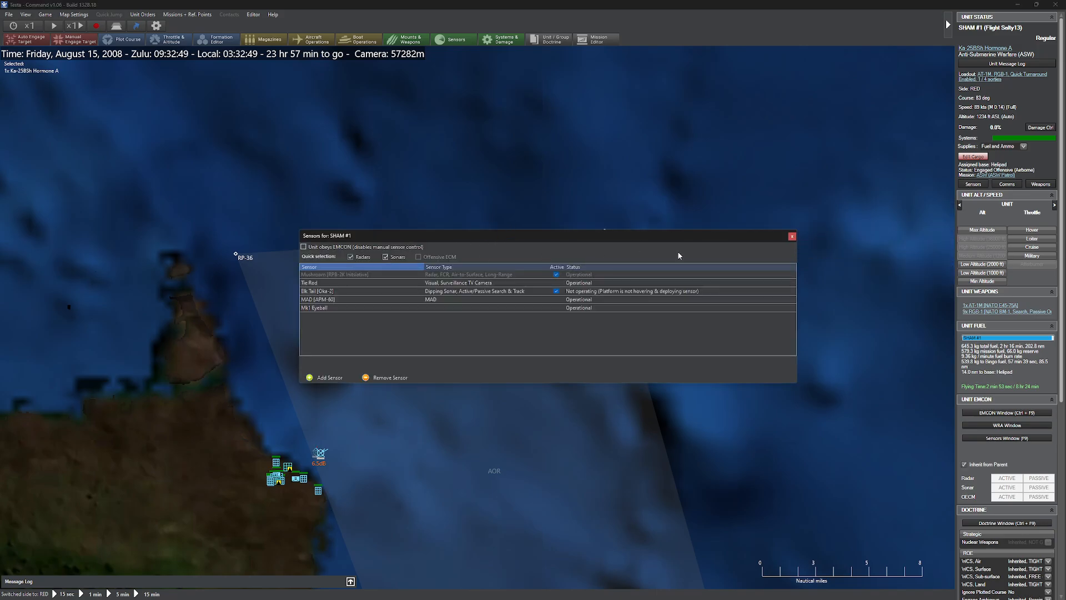
Dismiss the helicopter's Sensors window and reselect the PL-877M Kilo at about 131 ft depth.
click(253, 14)
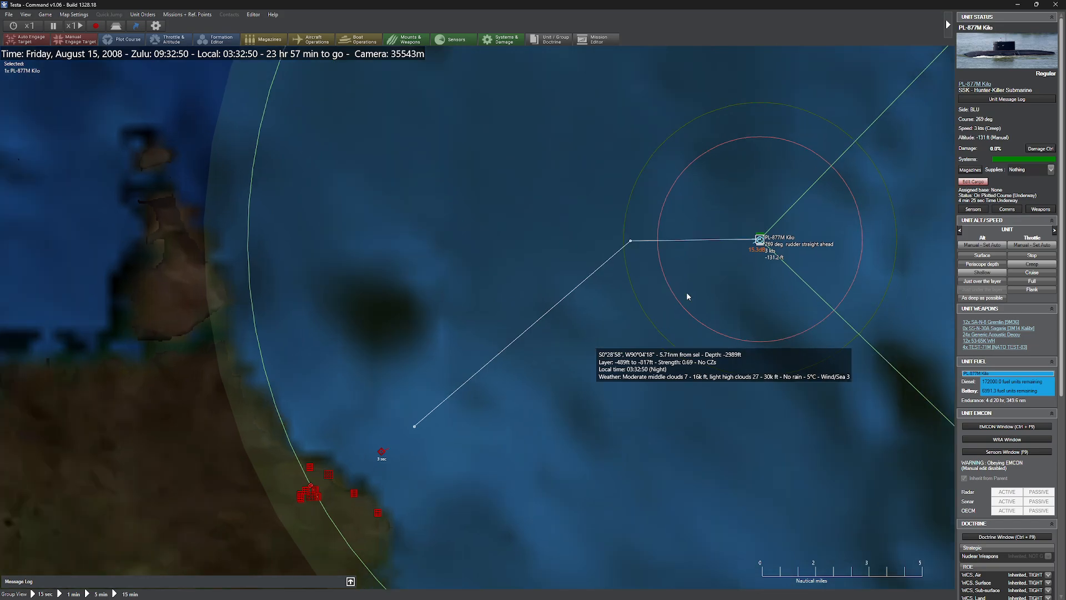
Check the Red anti-submarine helicopter, then launch SS-N-30A Sagaris missiles at the helipad and track missile #49.
click(253, 14)
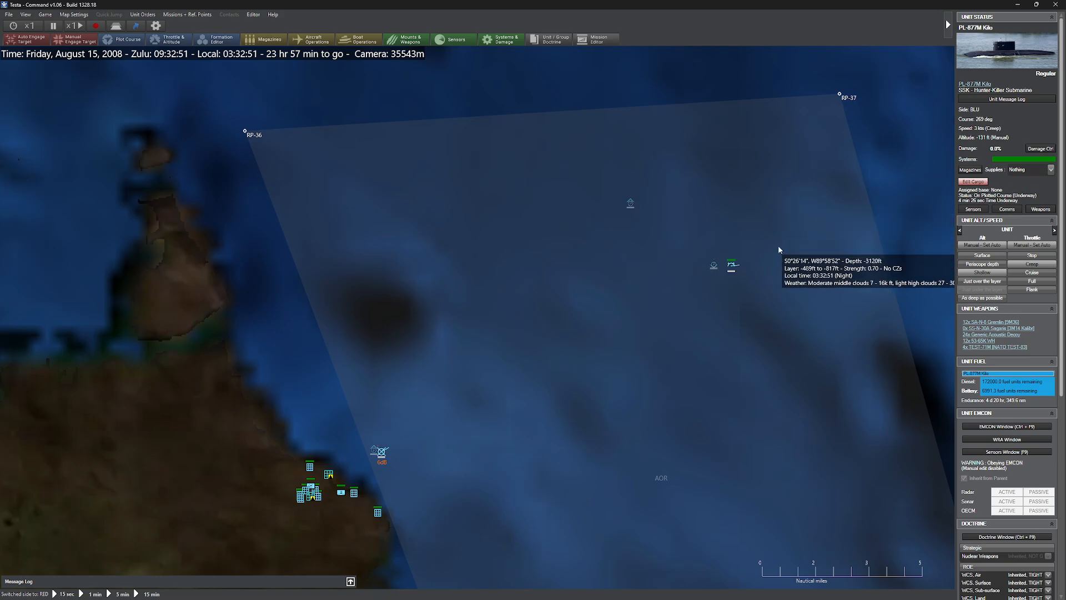
click(733, 264)
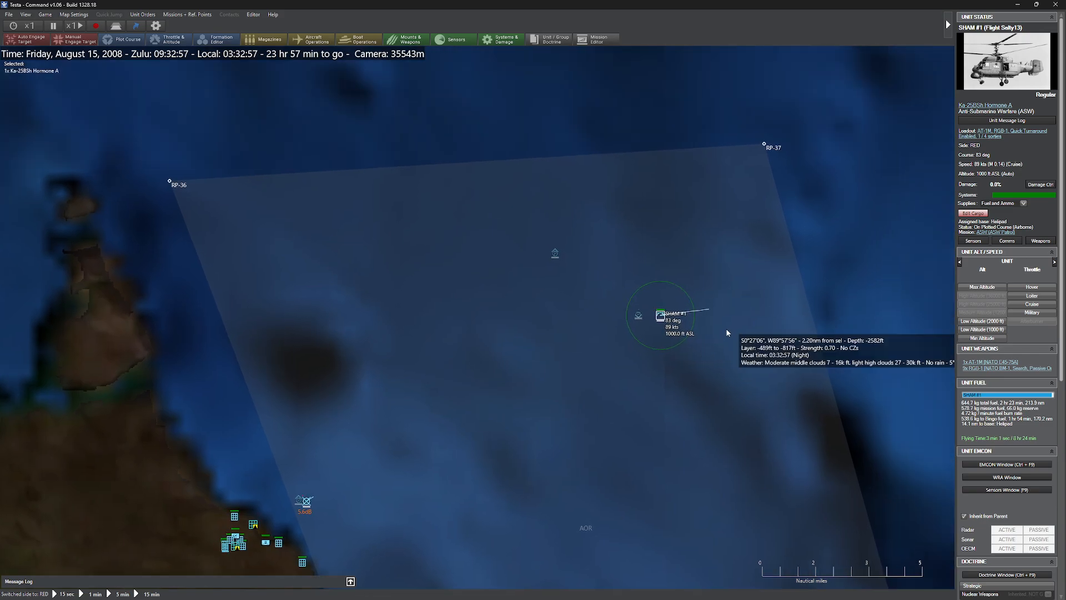
scroll(down, 3)
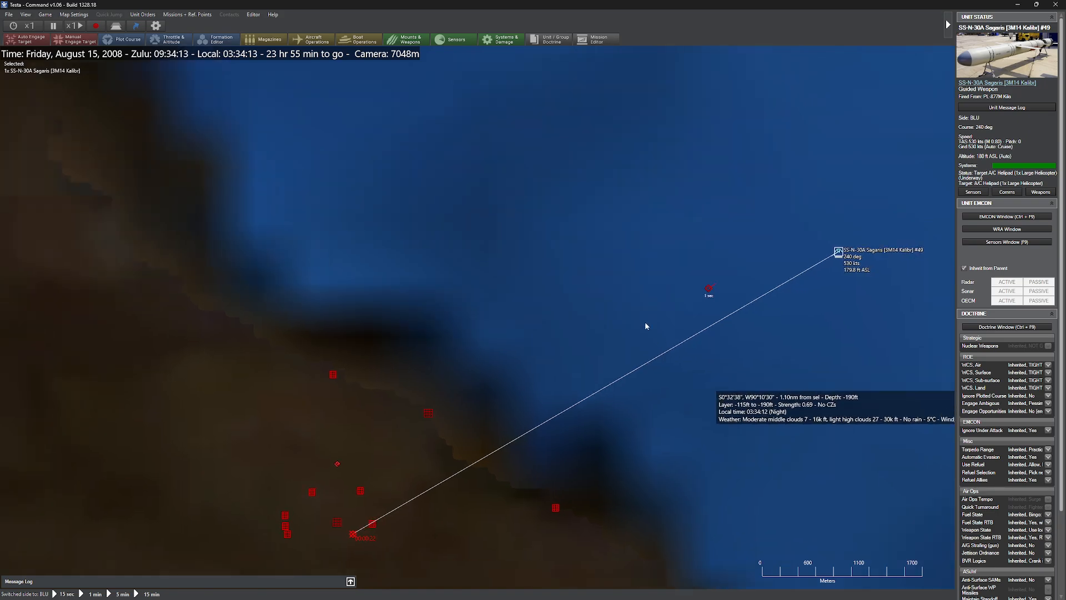
Inspect the Guided Weapon #5 contact, then select the SAM Plt/2 Rapier unit on the coast.
click(252, 15)
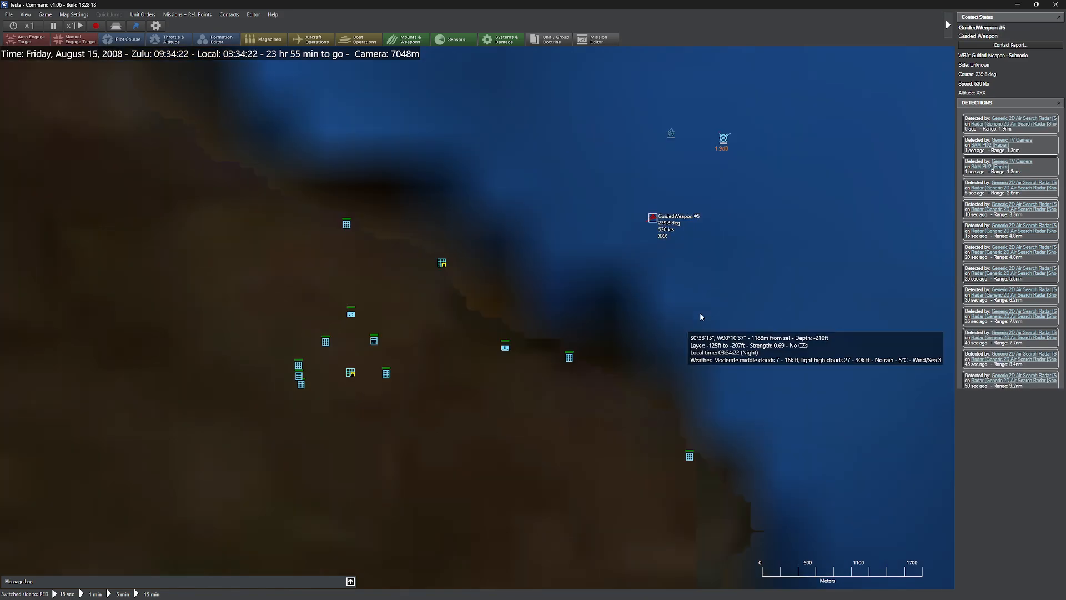
click(514, 336)
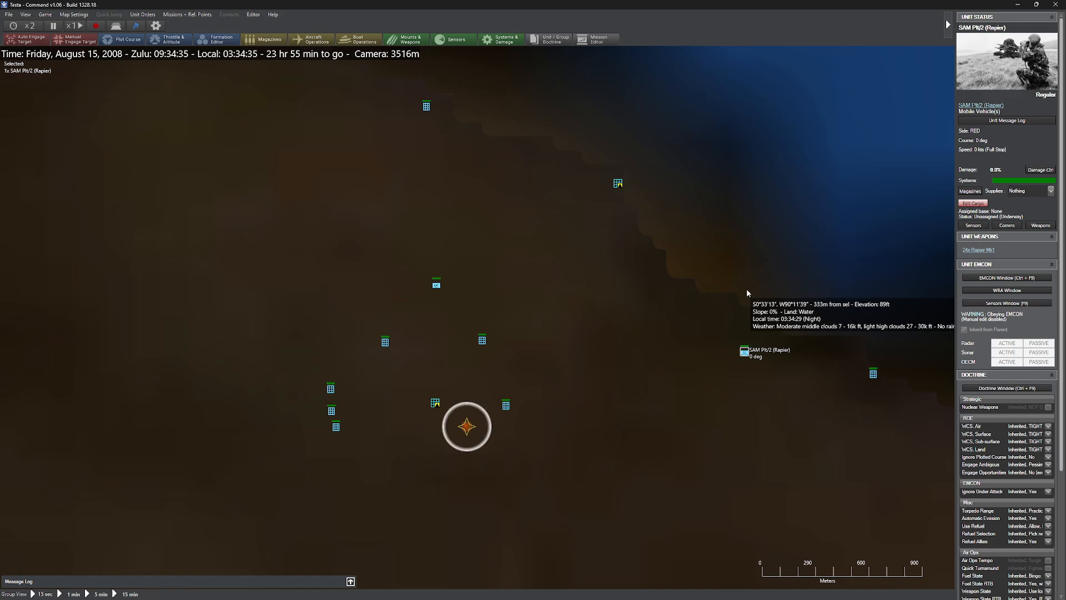
Select the coastal A/C Helipad group and zoom out to the whole patrol area.
click(504, 406)
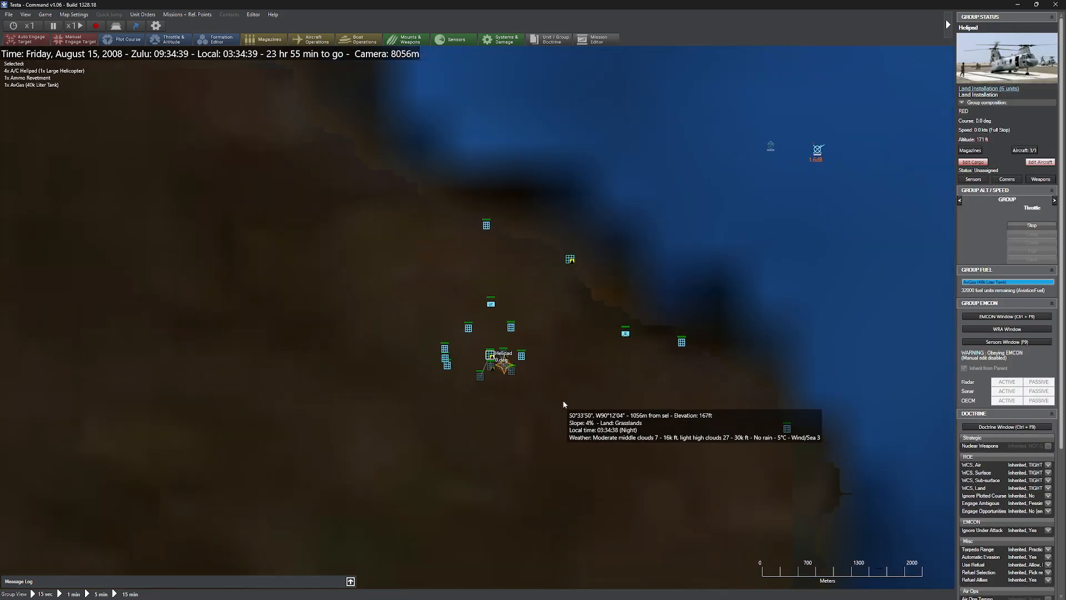
scroll(down, 3)
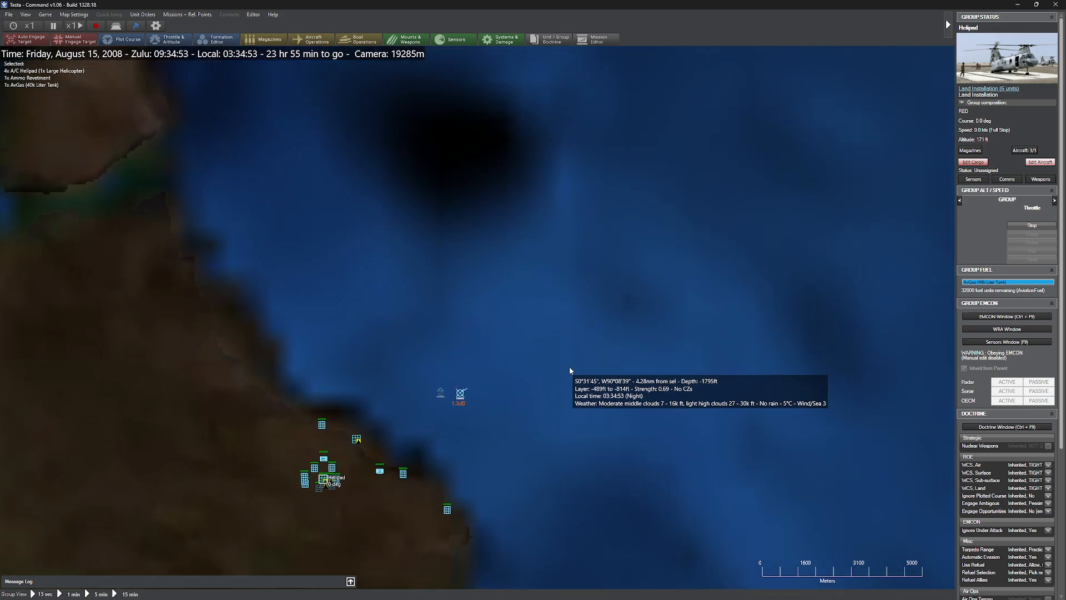
scroll(down, 3)
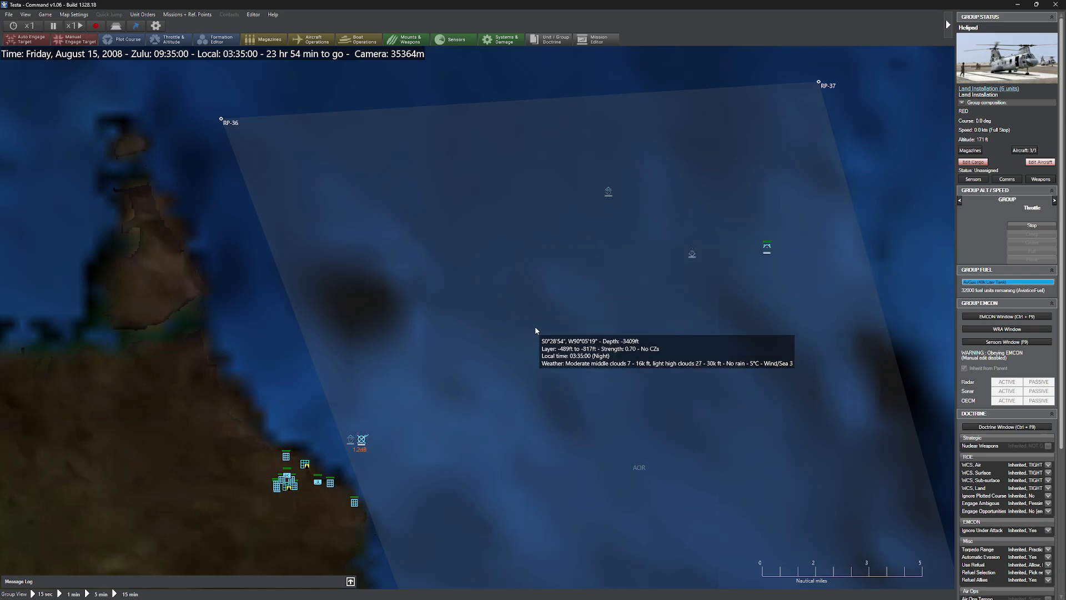
mouse_move(657, 345)
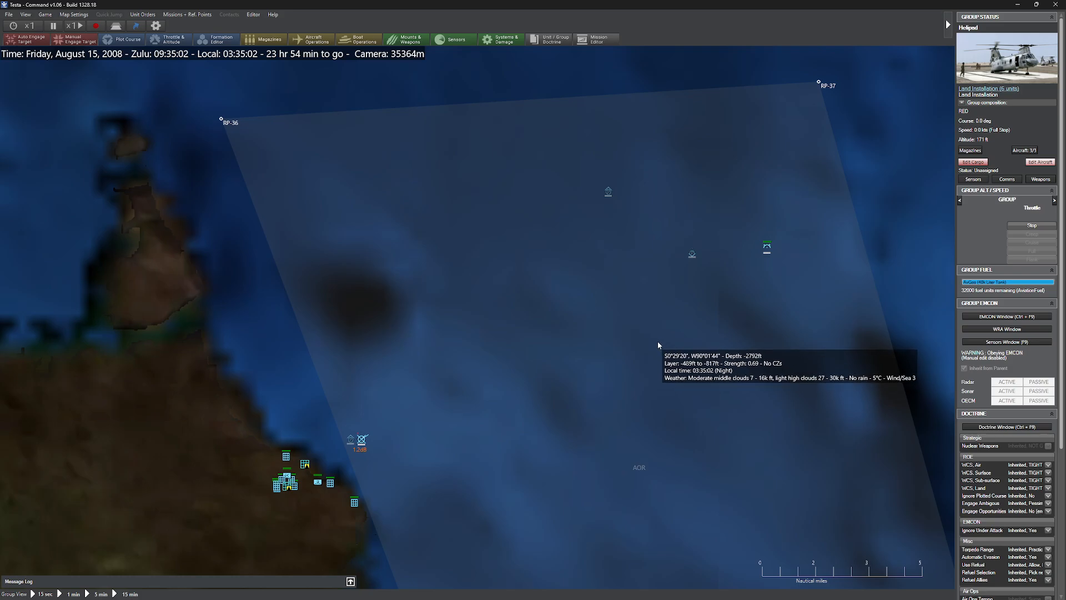
mouse_move(820, 84)
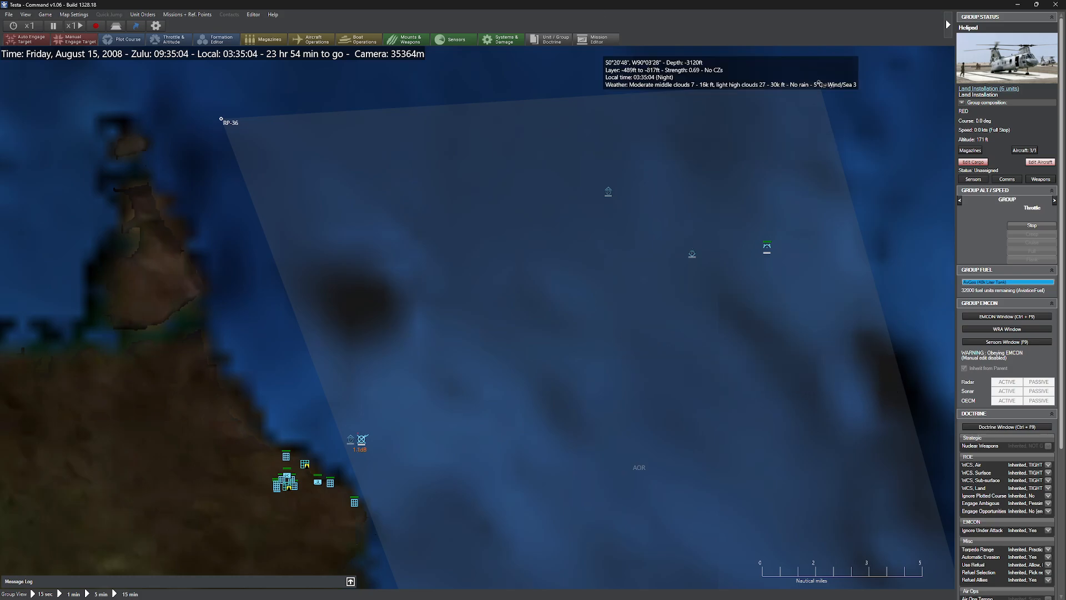